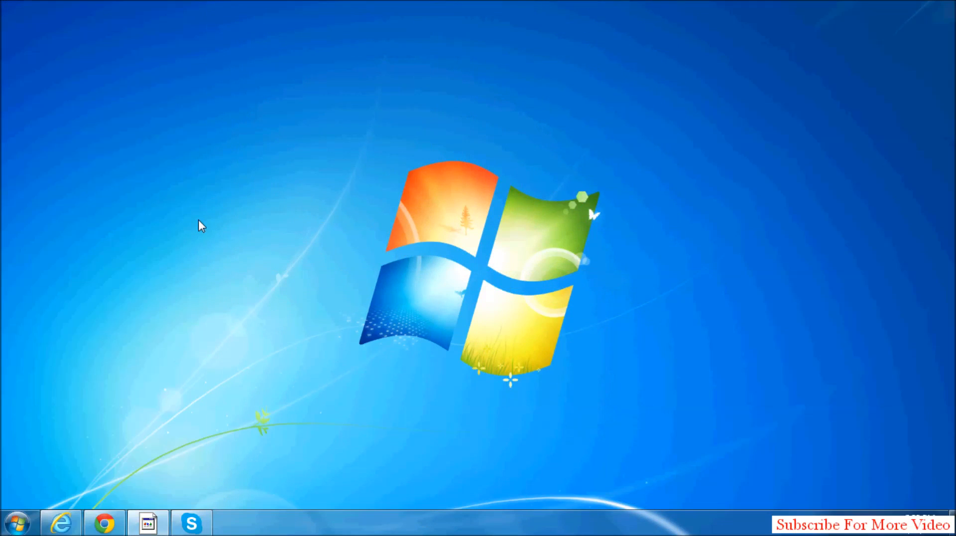
{"action": "mouse_move", "coordinate": [225, 465]}
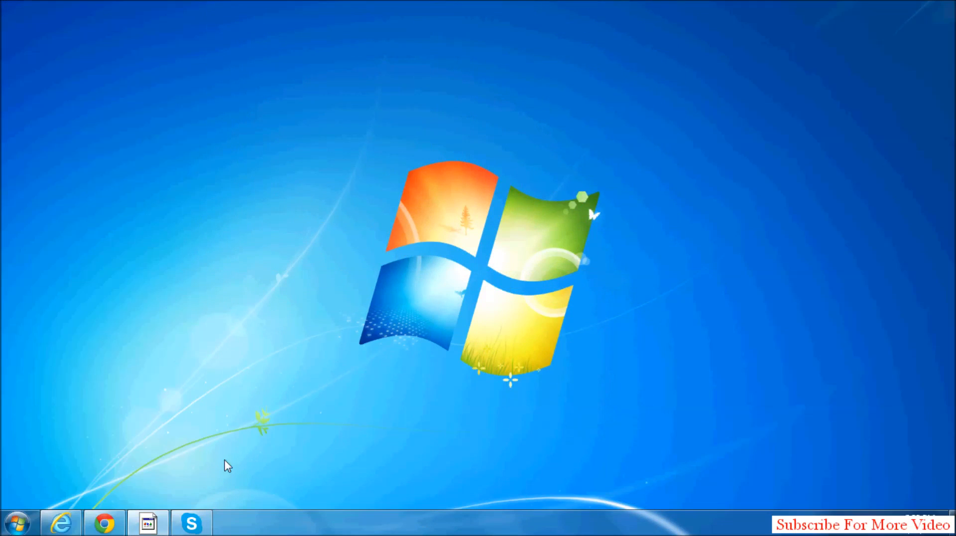
{"action": "left_click", "coordinate": [190, 522]}
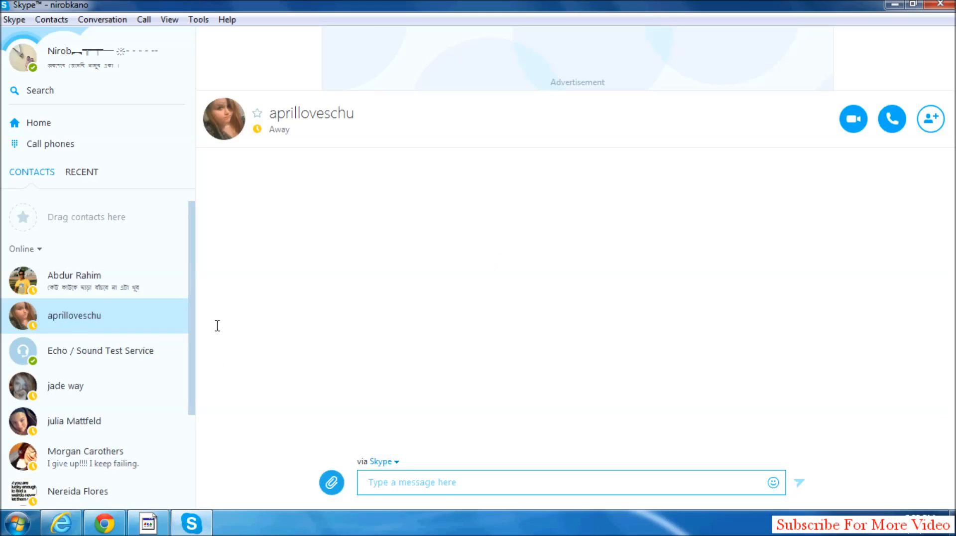
{"action": "scroll", "scroll_direction": "down", "scroll_amount": 3}
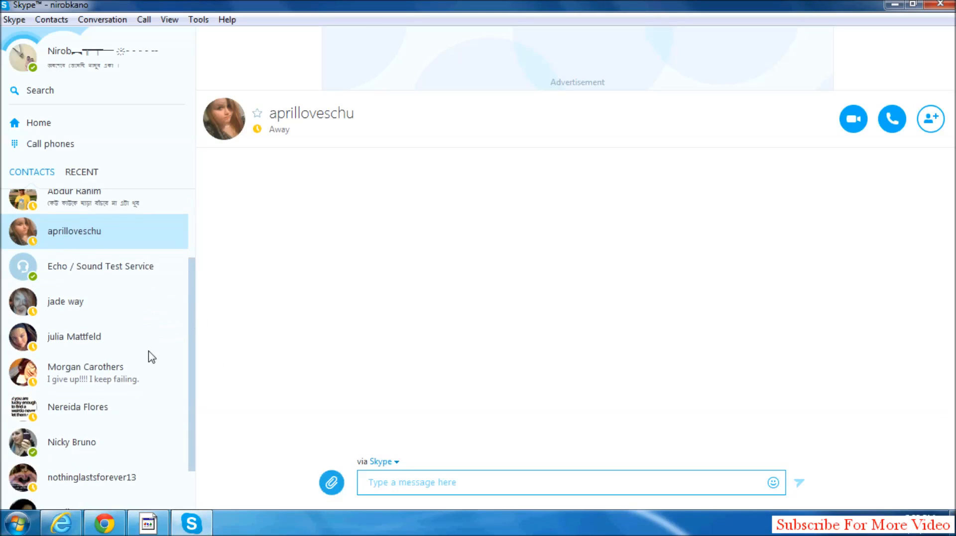
{"action": "mouse_move", "coordinate": [145, 366]}
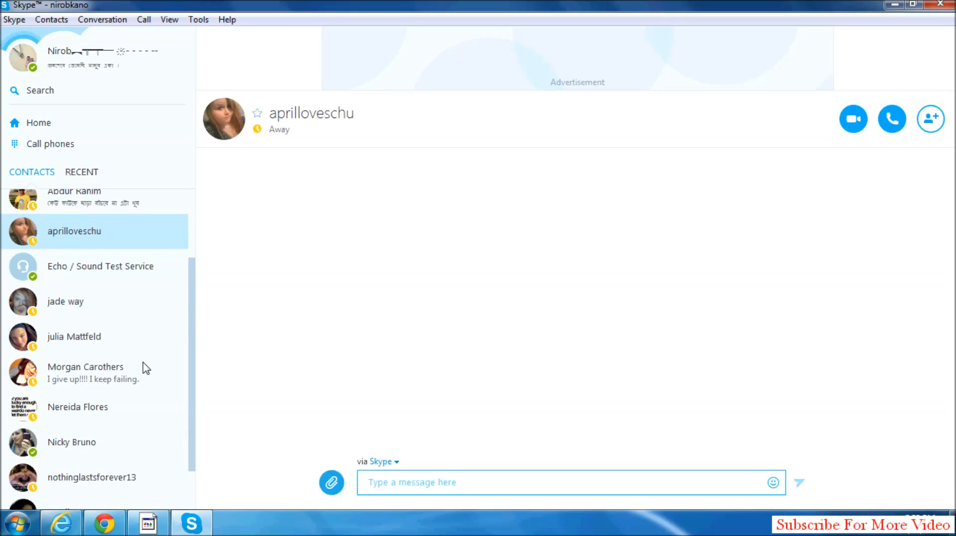
{"action": "mouse_move", "coordinate": [125, 346]}
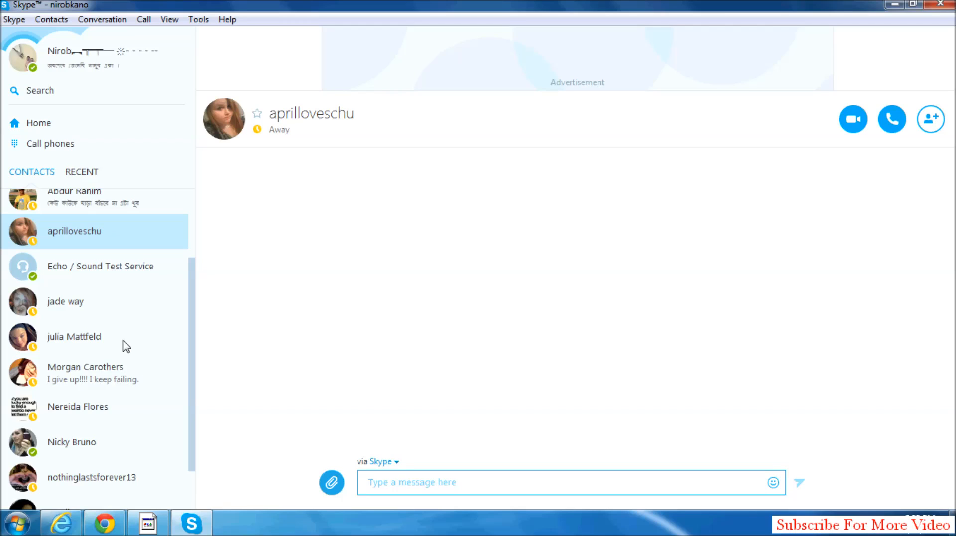
{"action": "mouse_move", "coordinate": [96, 286]}
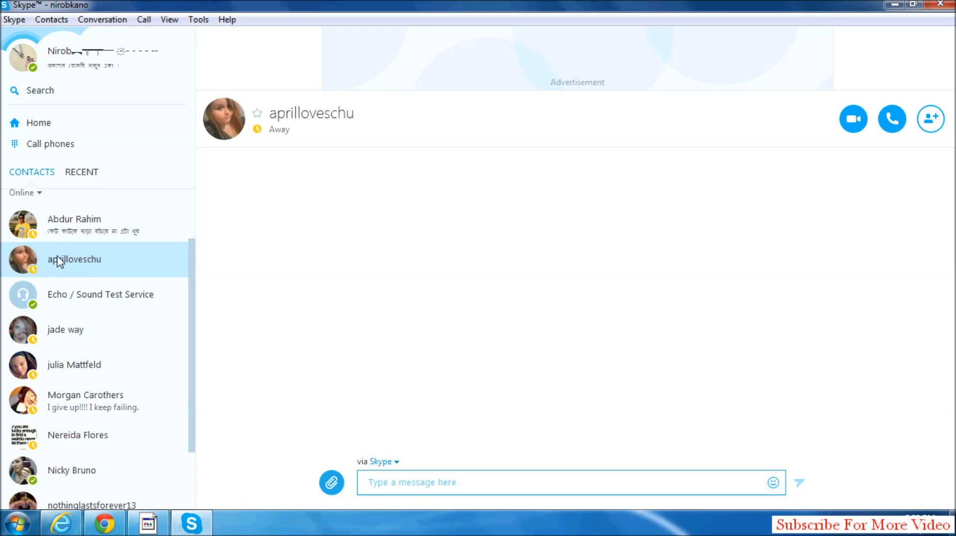
{"action": "right_click", "coordinate": [60, 259]}
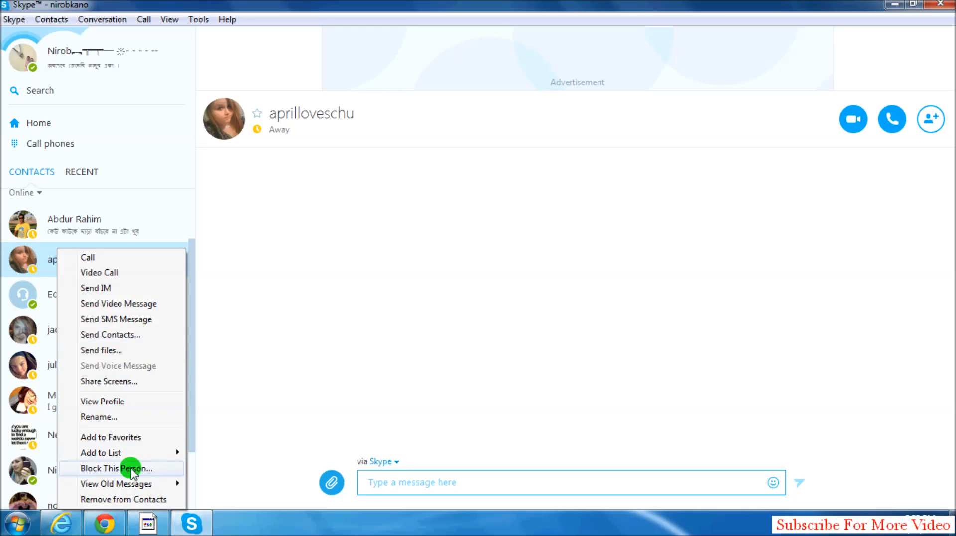
{"action": "left_click", "coordinate": [116, 468]}
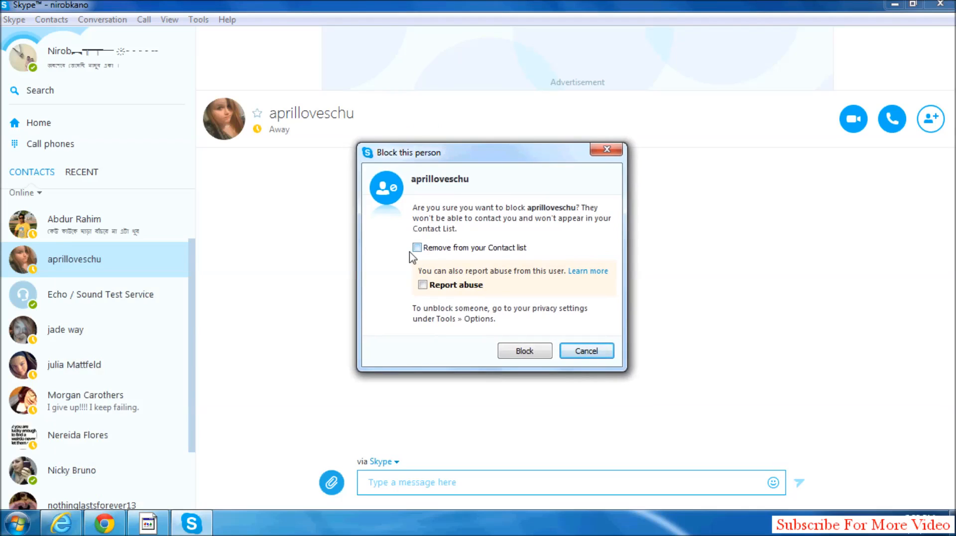
{"action": "mouse_move", "coordinate": [544, 255]}
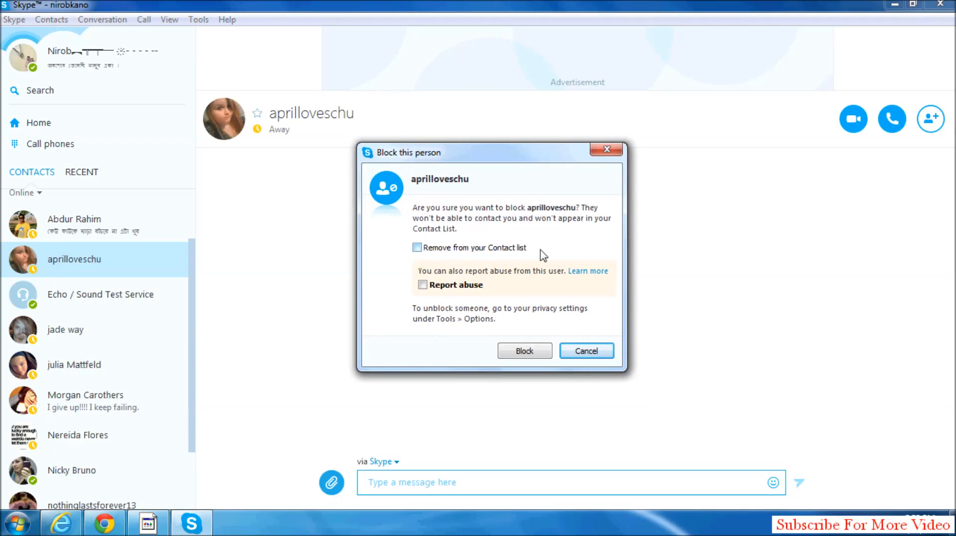
{"action": "mouse_move", "coordinate": [441, 291]}
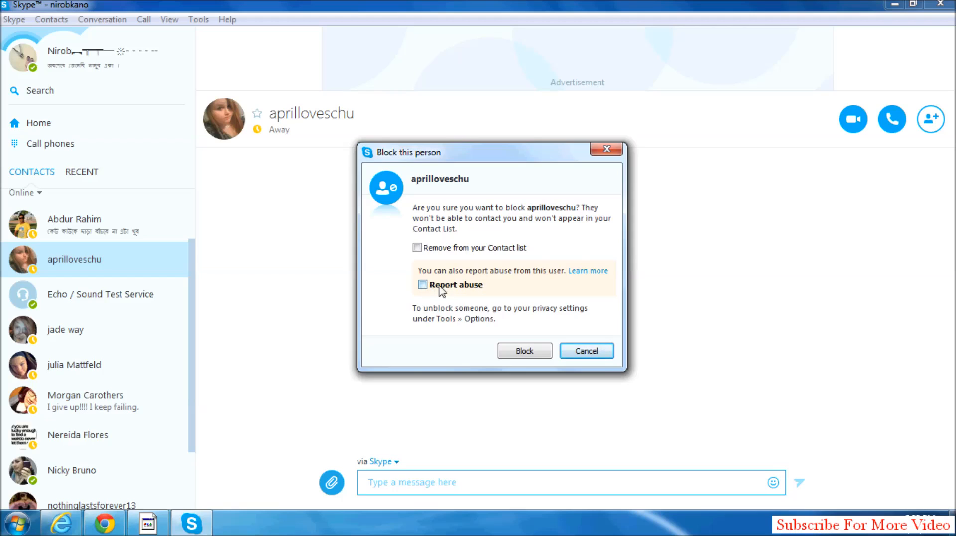
{"action": "left_click", "coordinate": [423, 285]}
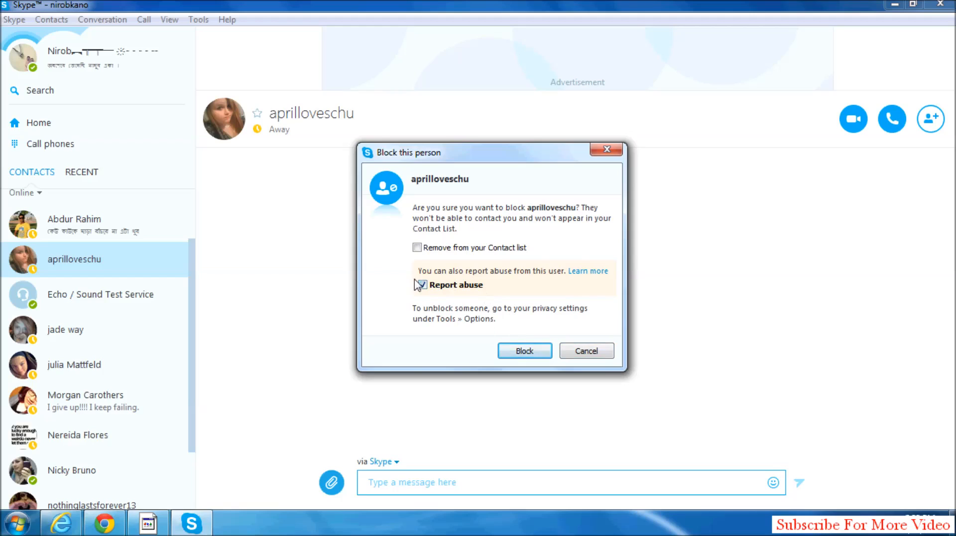
{"action": "left_click", "coordinate": [422, 285]}
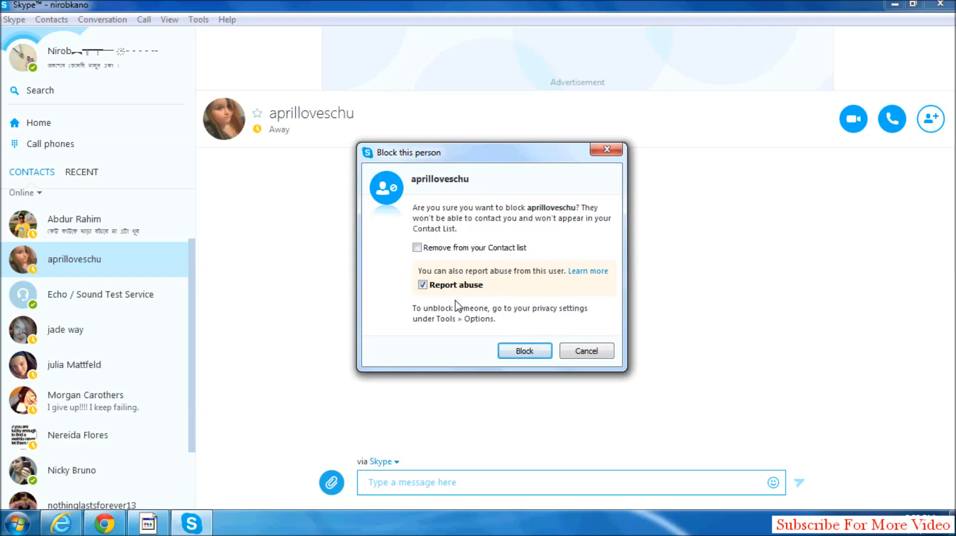
{"action": "mouse_move", "coordinate": [547, 363]}
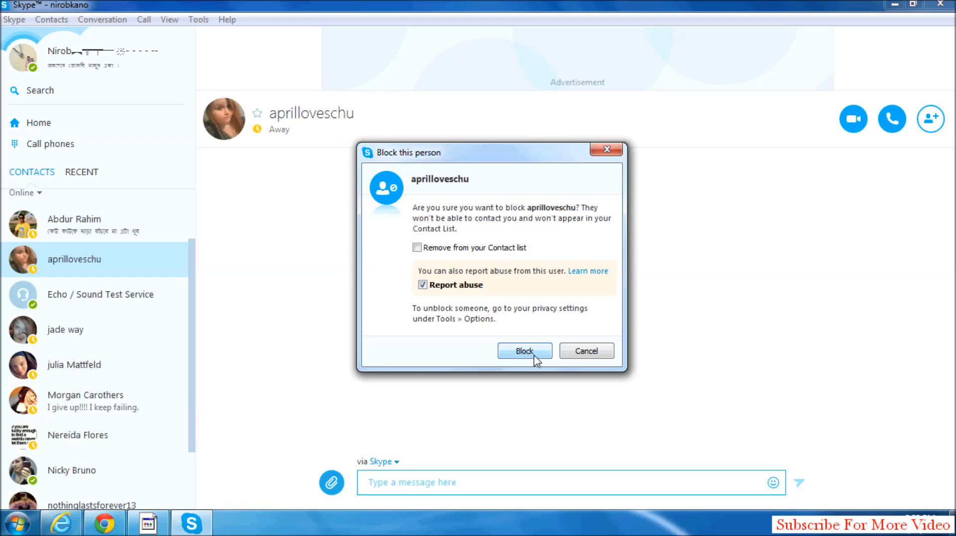
{"action": "left_click", "coordinate": [422, 285]}
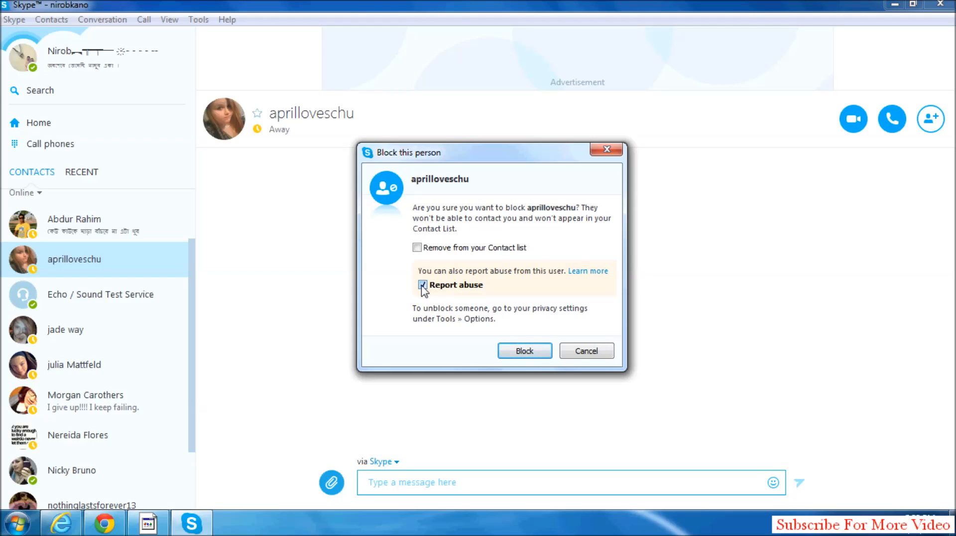
{"action": "left_click", "coordinate": [422, 285]}
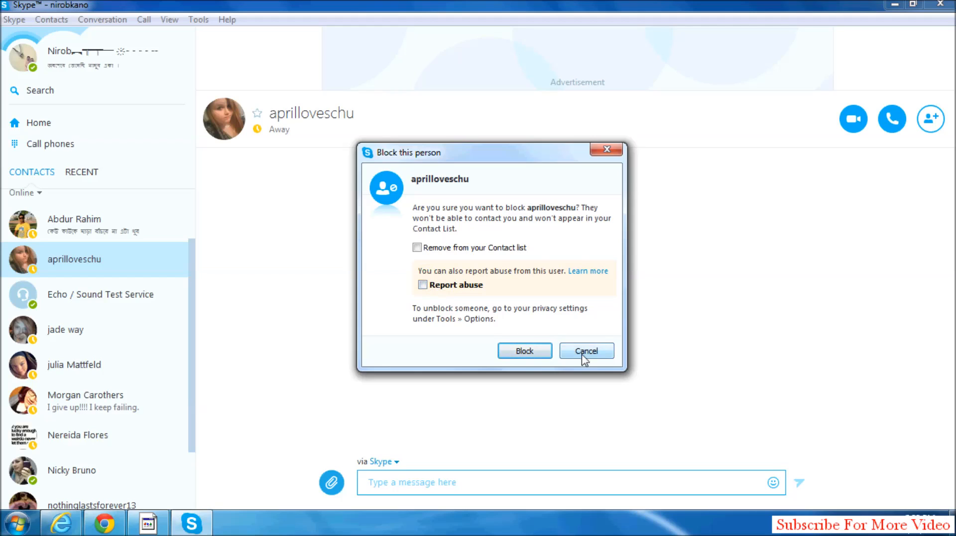